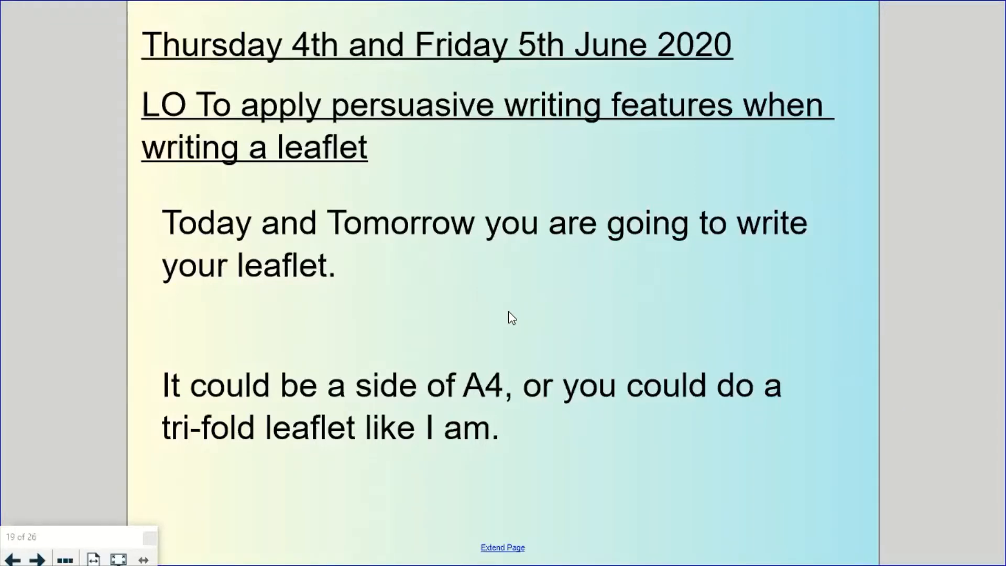
- Advance to page 20 about writing persuasive paragraphs under subheadings
left_click(36, 558)
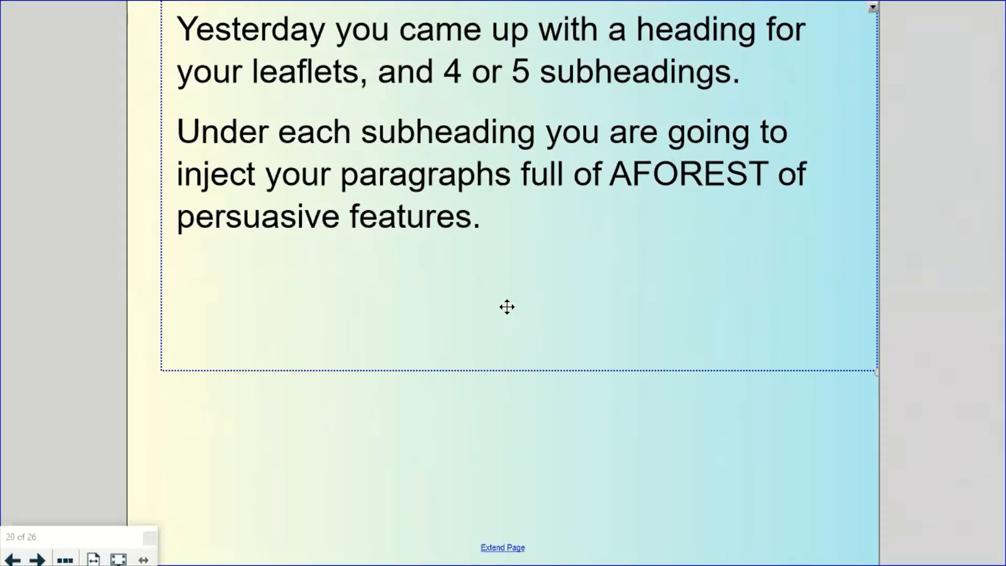
mouse_move(457, 416)
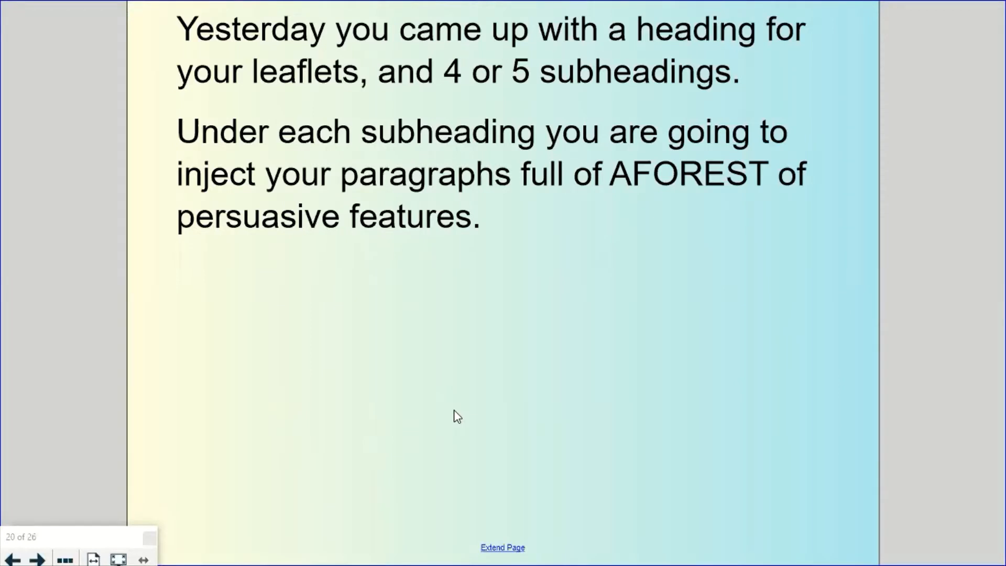
mouse_move(531, 59)
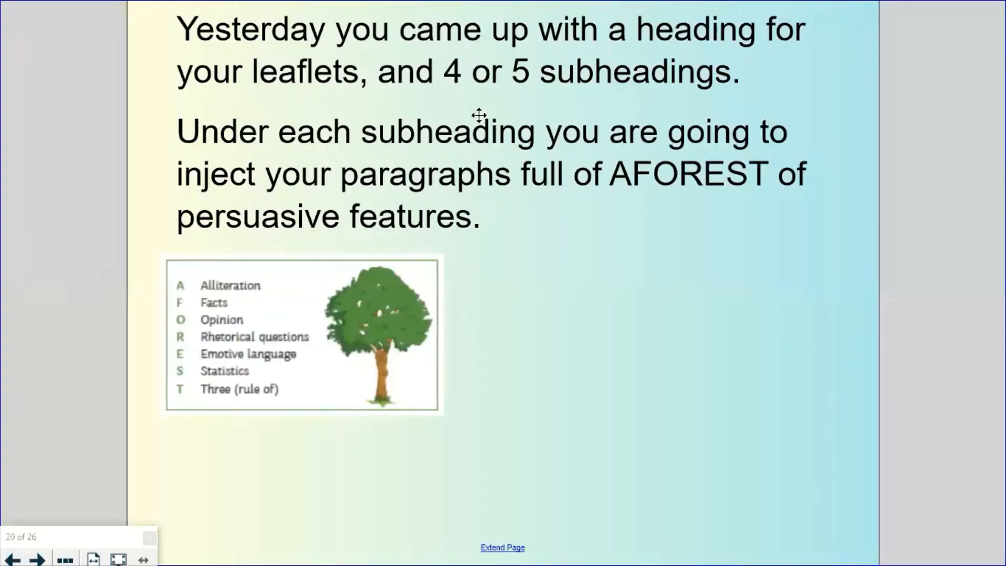
mouse_move(756, 82)
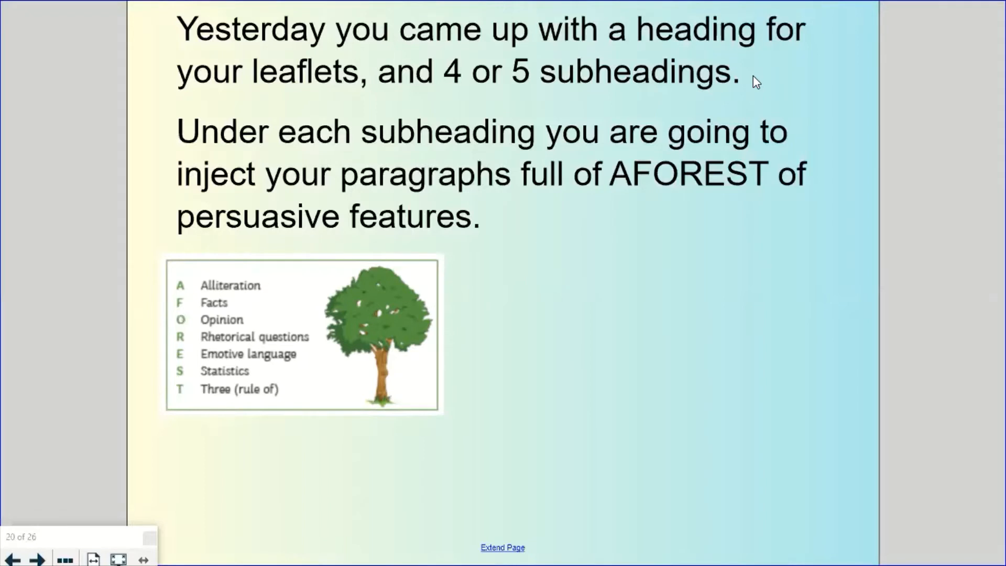
- Advance to page 21 on how much to write, leaving room for pictures
left_click(38, 558)
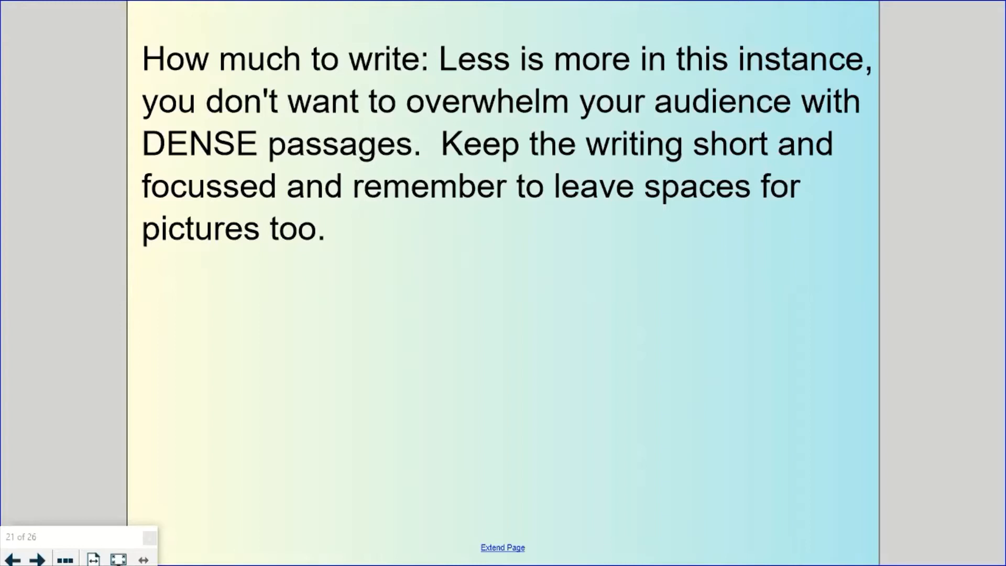
left_click(37, 558)
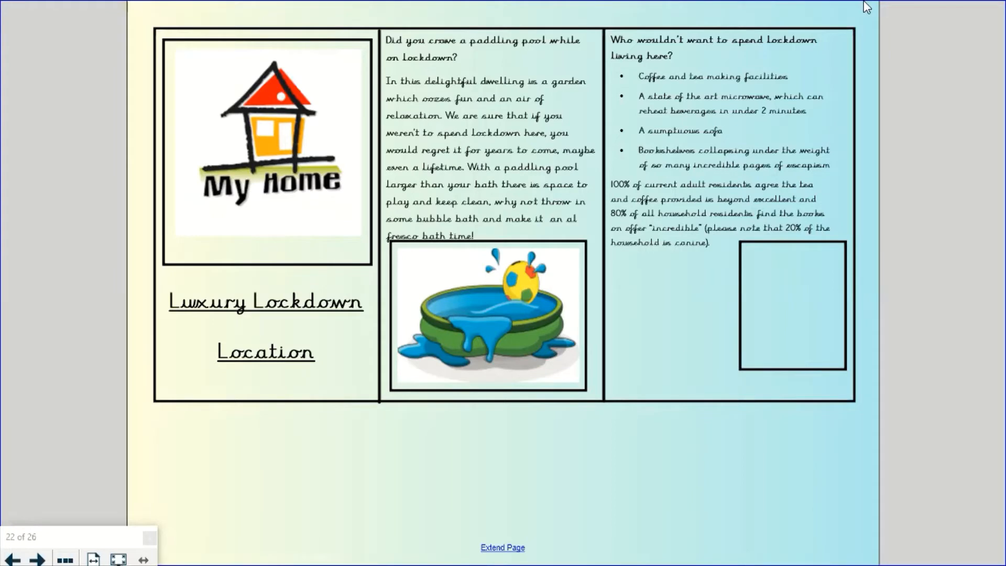
mouse_move(407, 90)
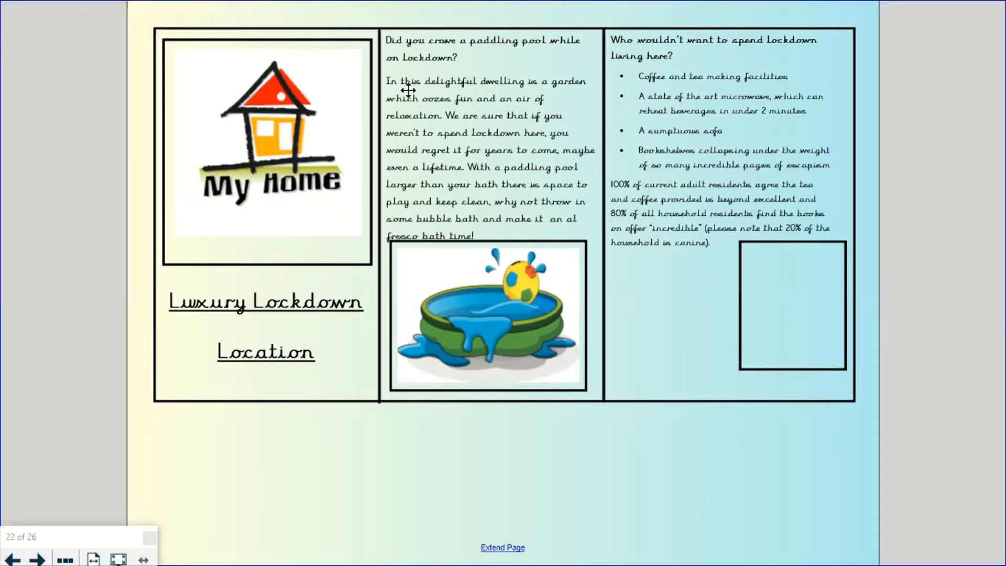
mouse_move(680, 133)
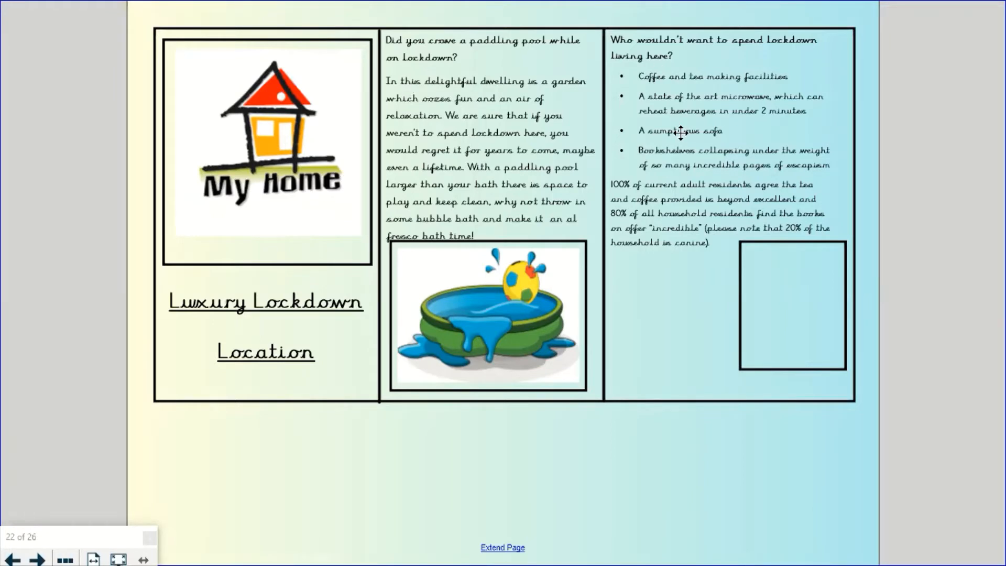
mouse_move(456, 178)
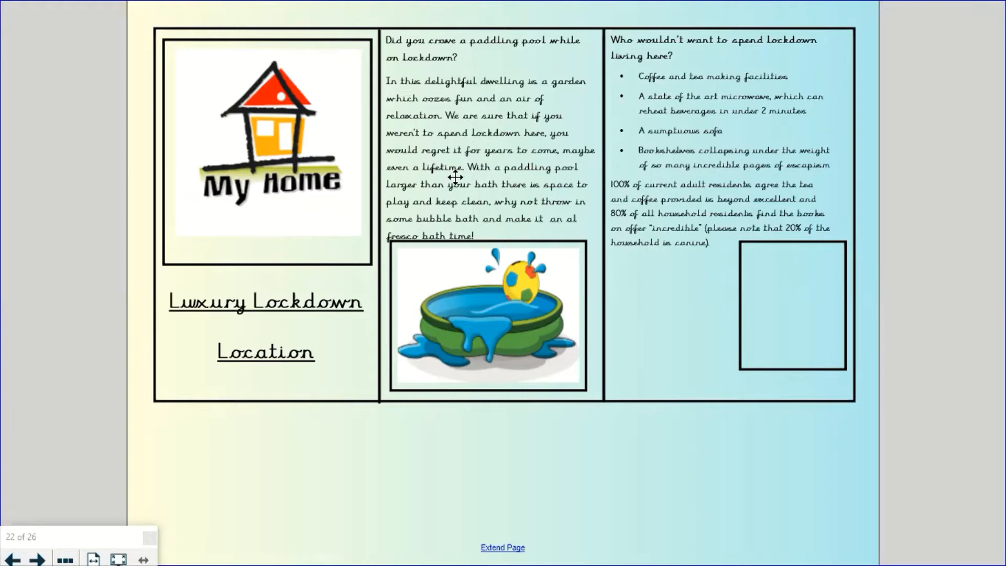
mouse_move(727, 190)
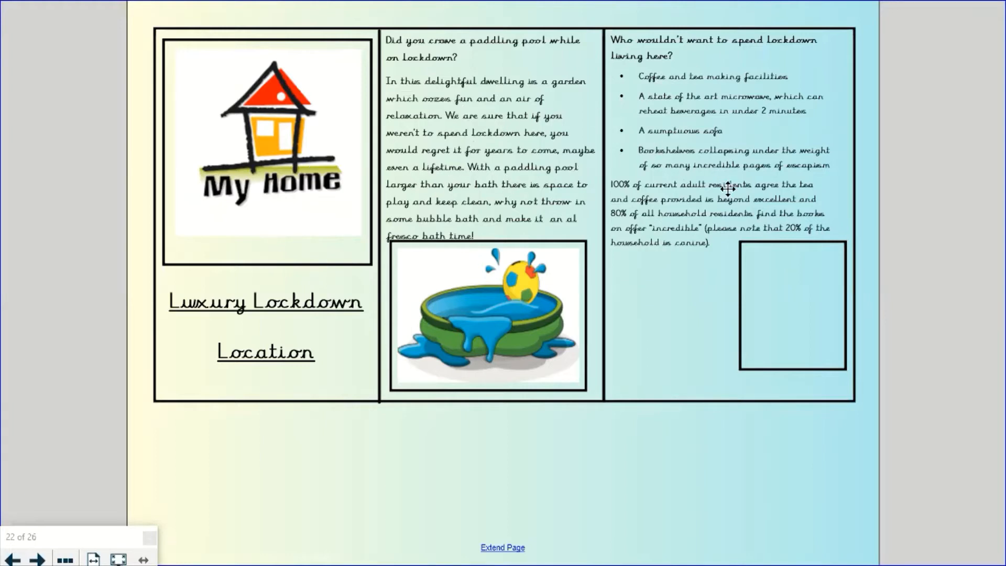
mouse_move(264, 284)
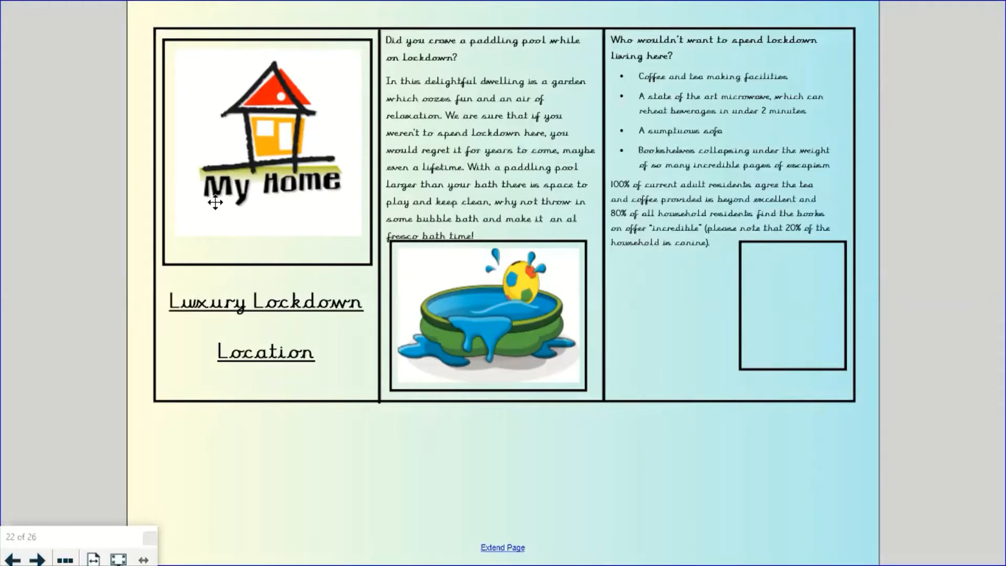
mouse_move(263, 178)
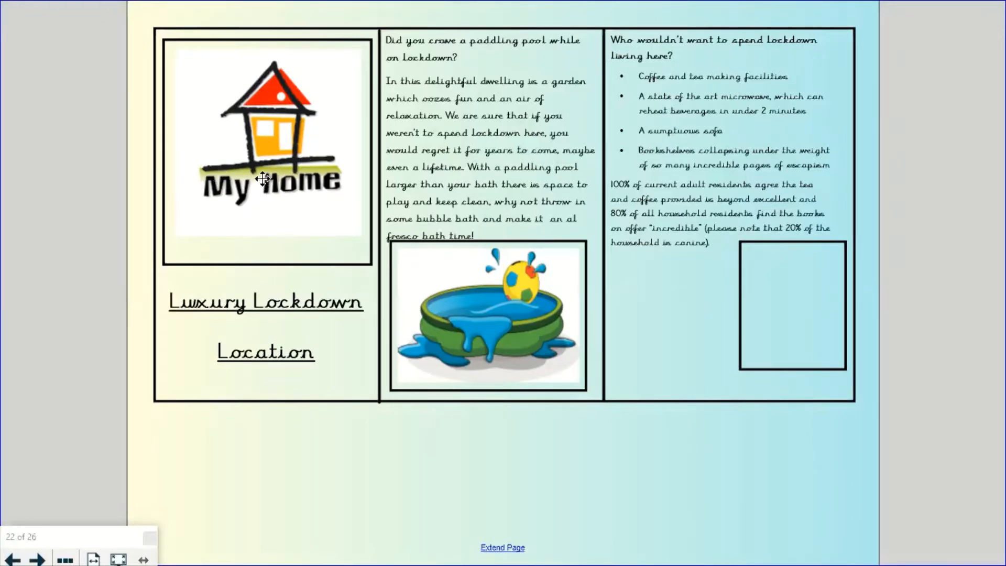
mouse_move(256, 236)
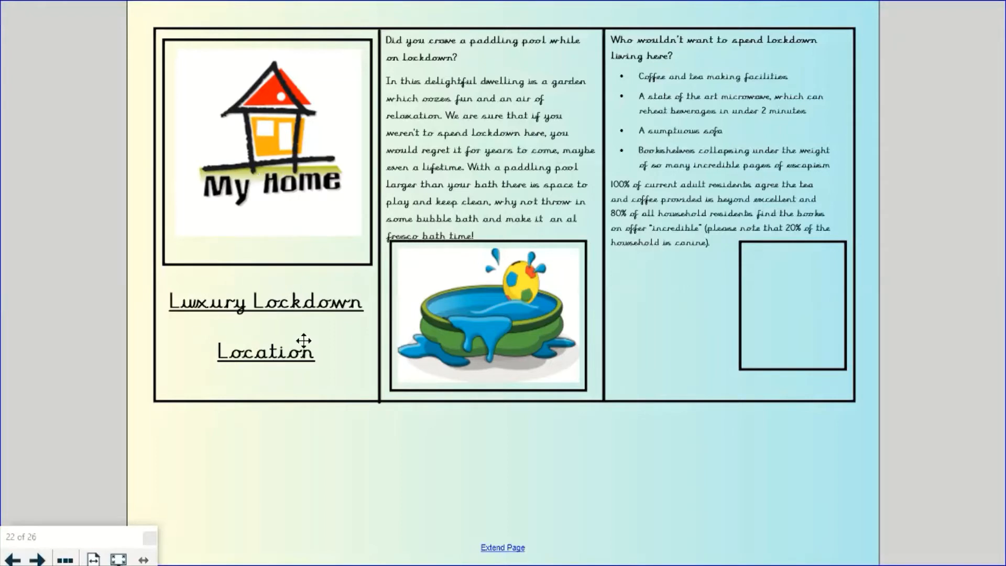
mouse_move(410, 198)
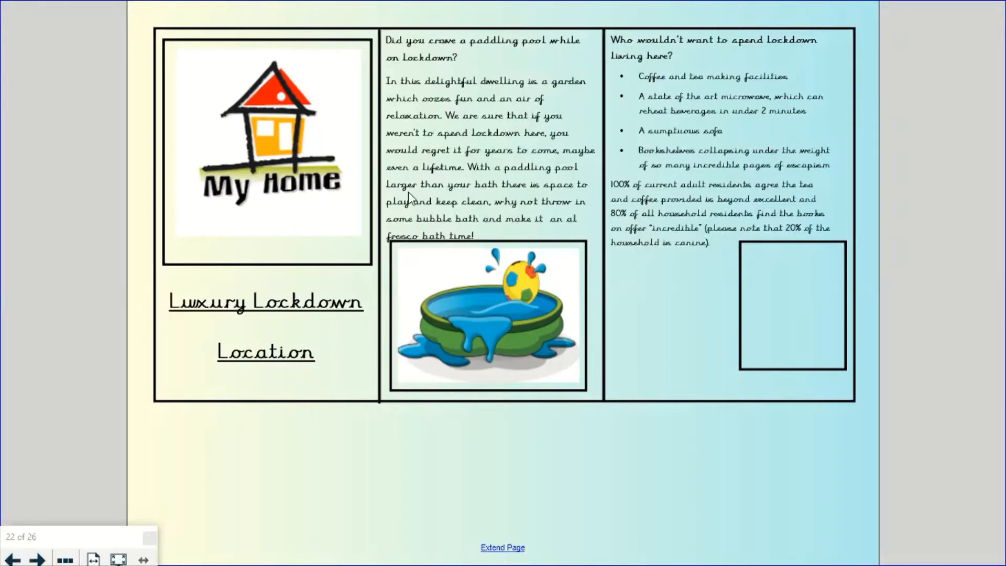
mouse_move(442, 59)
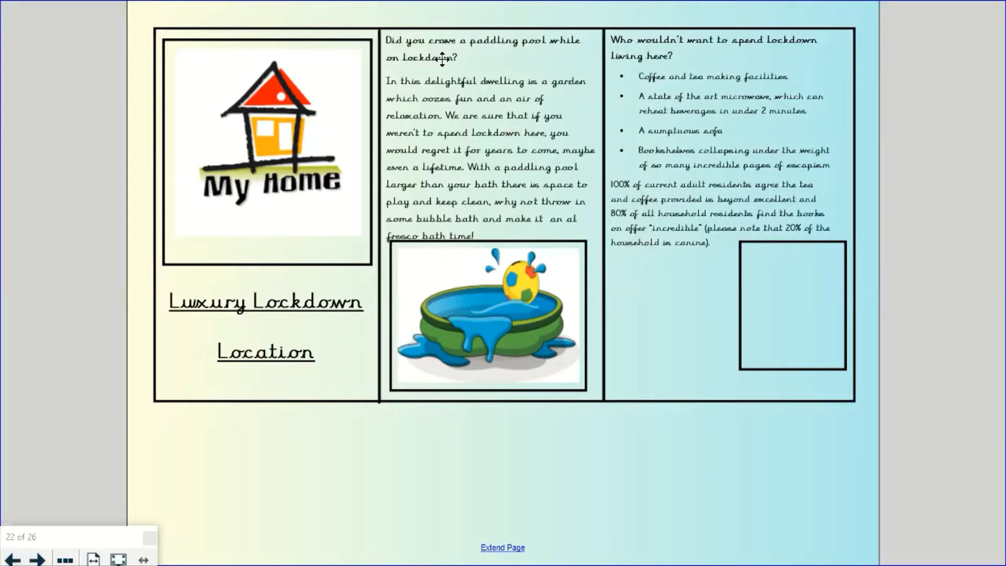
mouse_move(494, 67)
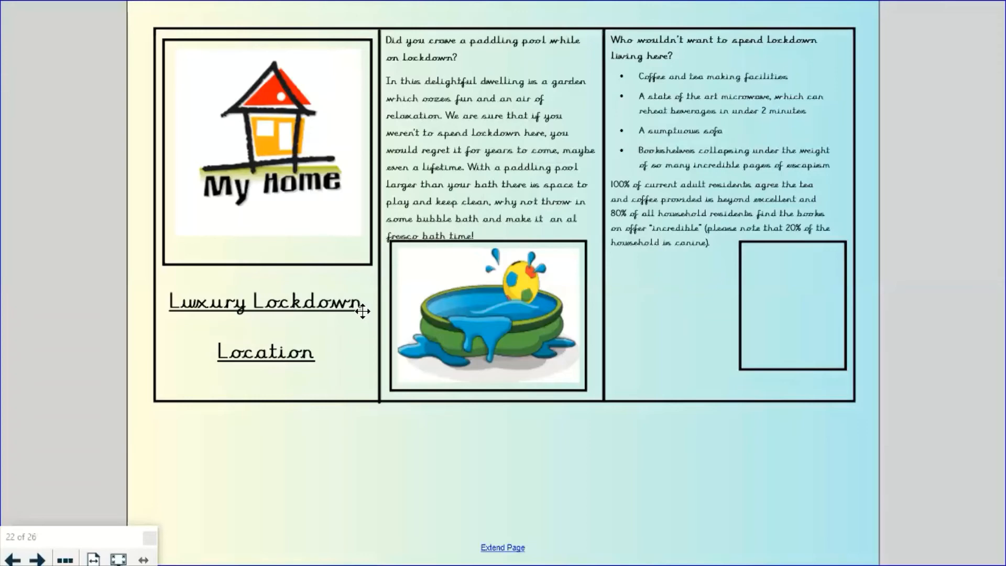
- Advance to page 23 explaining what to put on the leaflet's reverse side
left_click(37, 559)
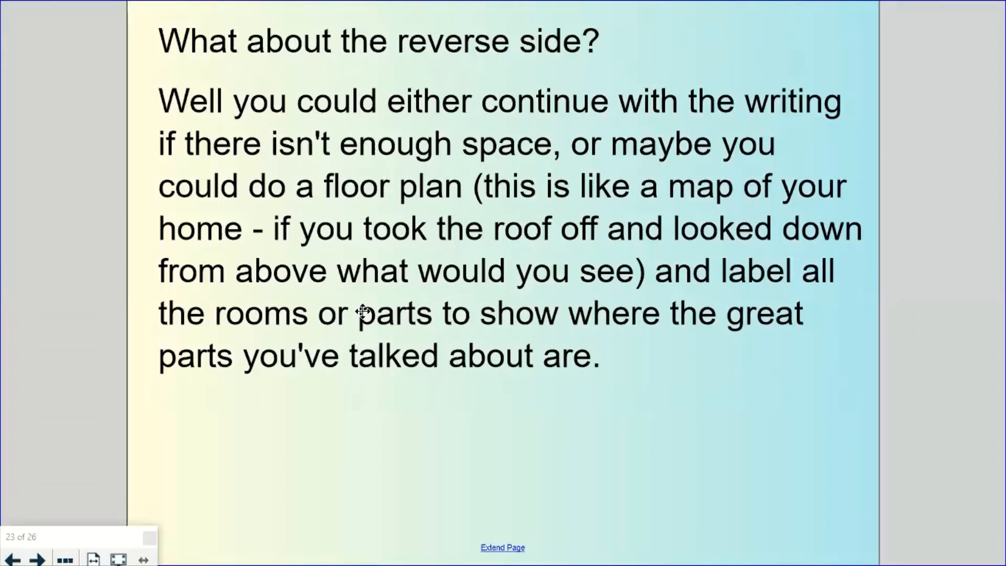
- Advance through the labelled floor plan page to the Success Criteria checklist page
left_click(36, 558)
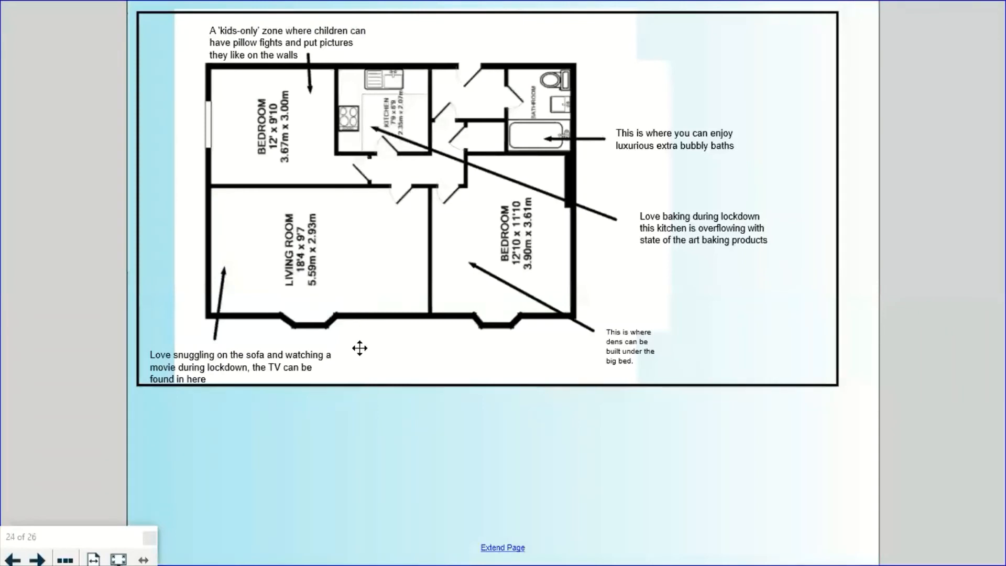
mouse_move(715, 368)
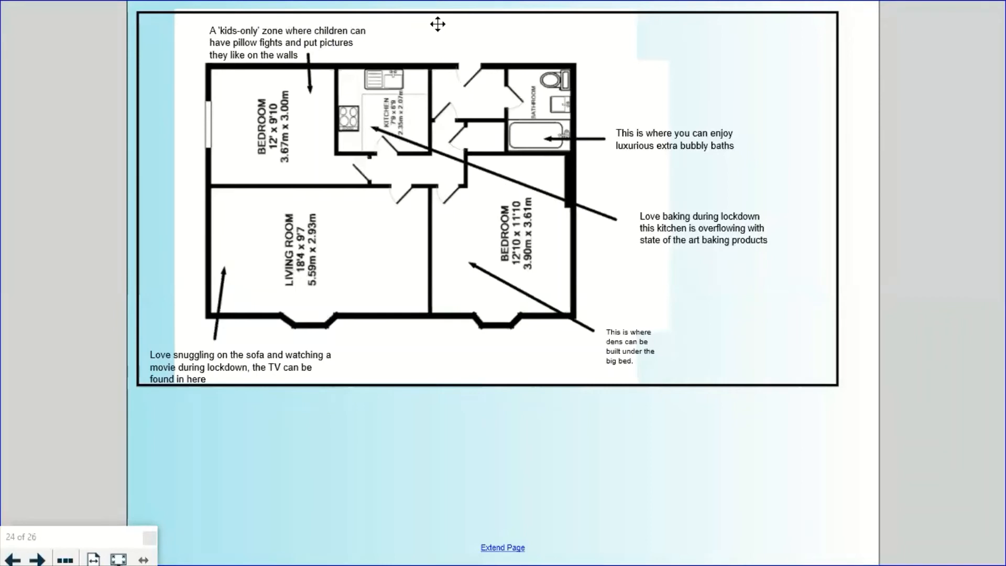
mouse_move(555, 221)
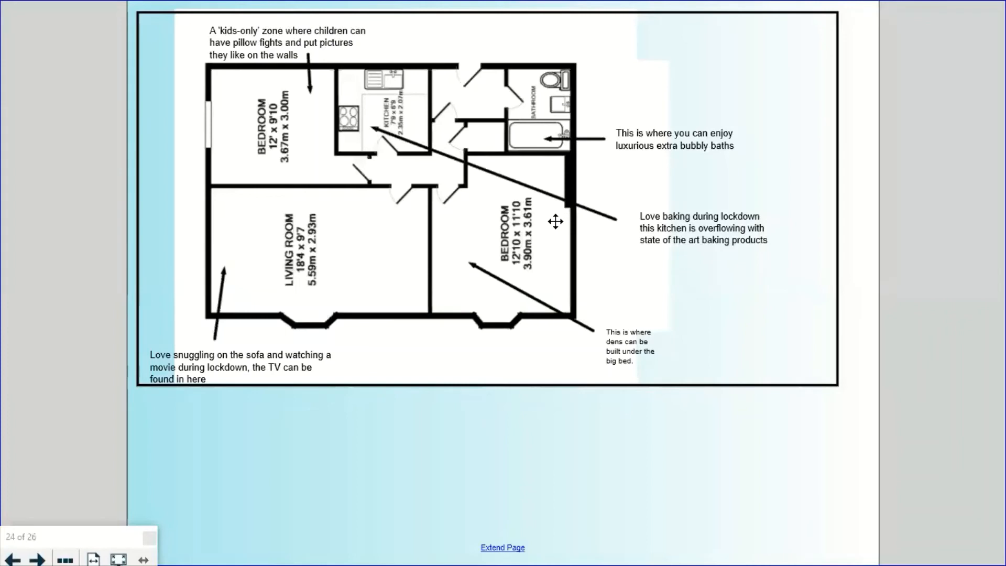
mouse_move(629, 122)
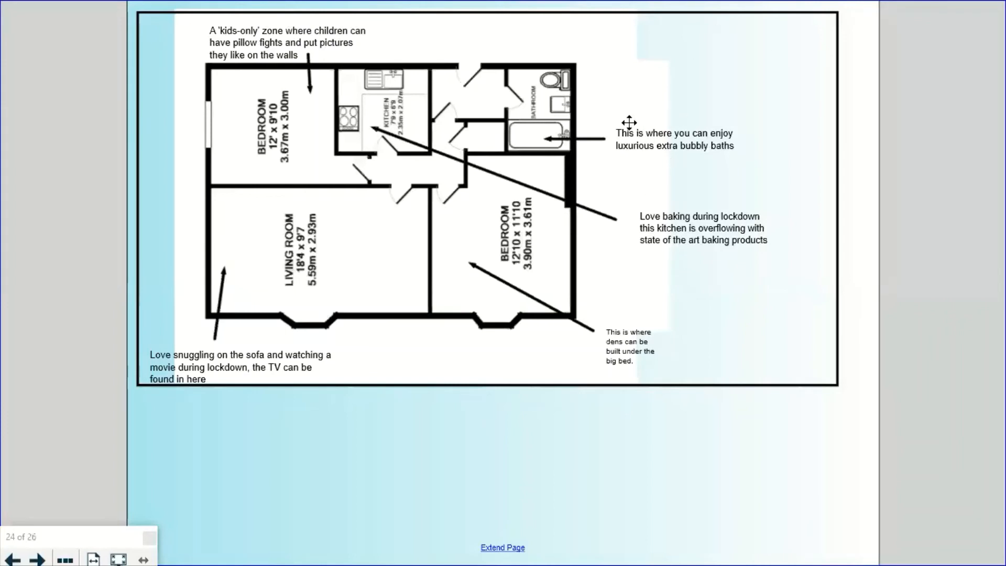
mouse_move(567, 349)
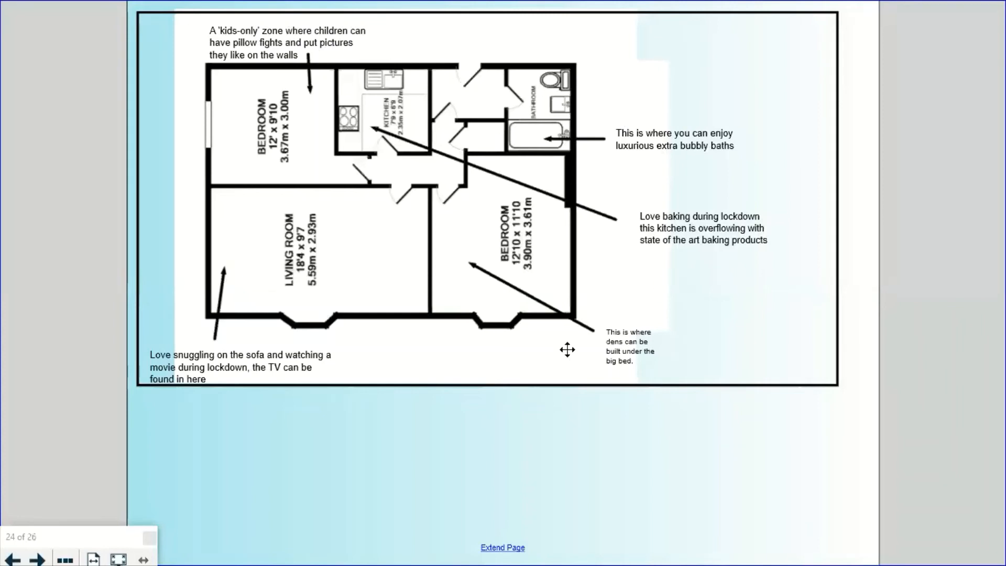
mouse_move(526, 279)
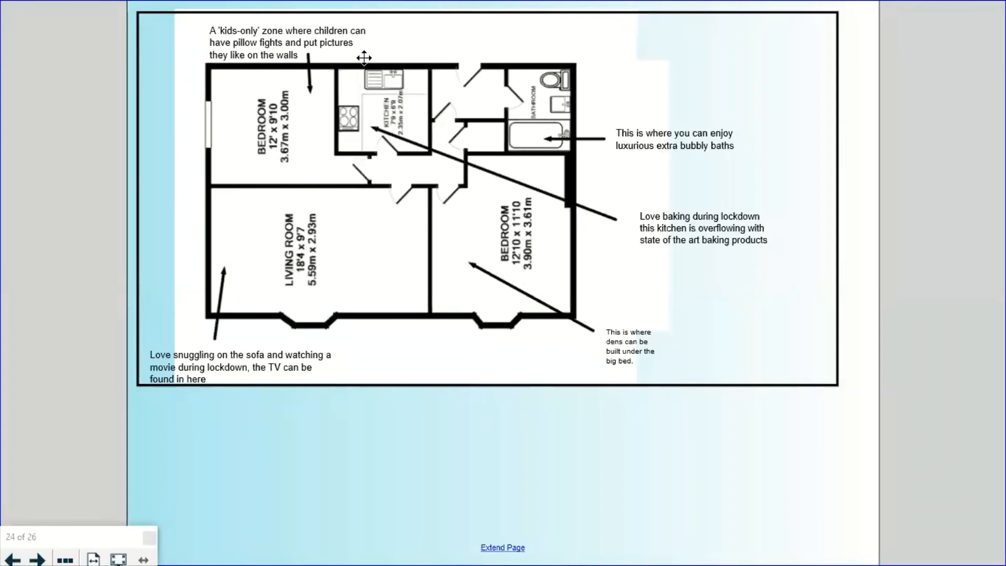
mouse_move(254, 27)
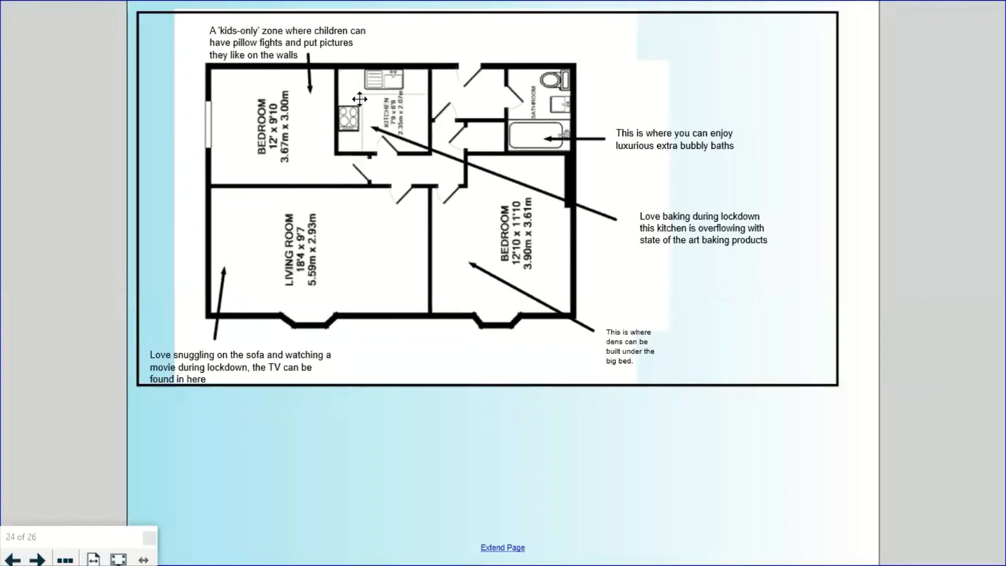
mouse_move(738, 195)
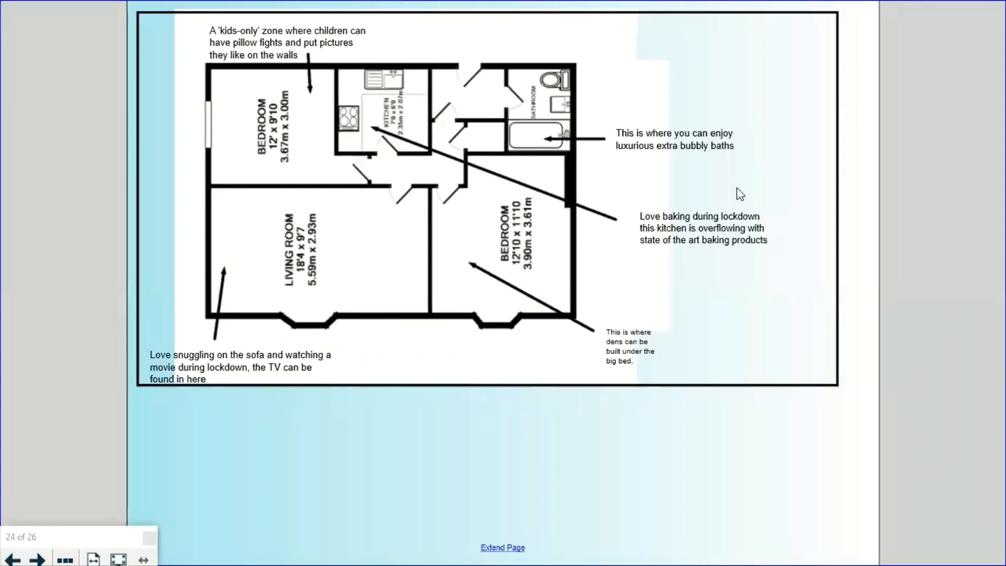
mouse_move(628, 214)
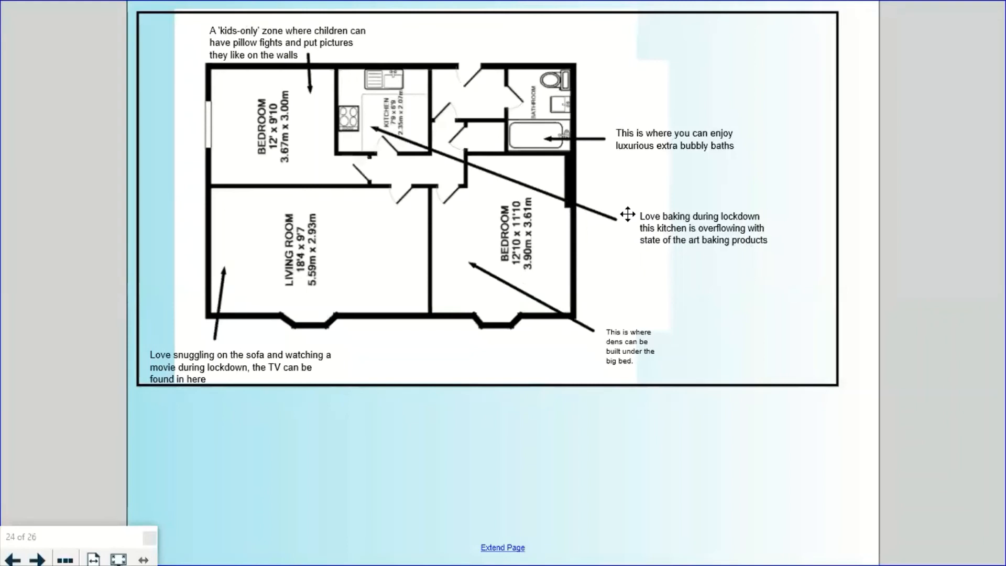
left_click(38, 558)
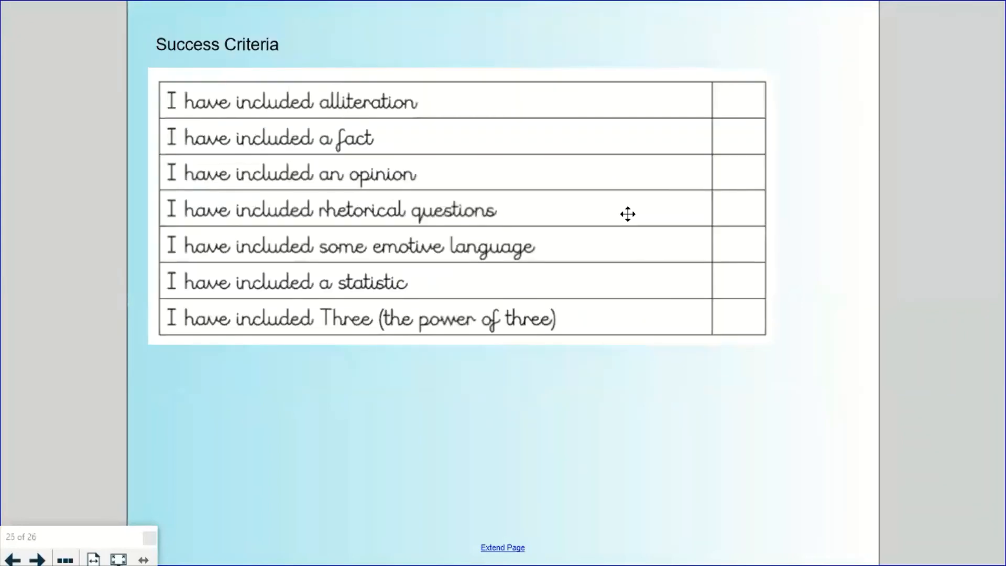